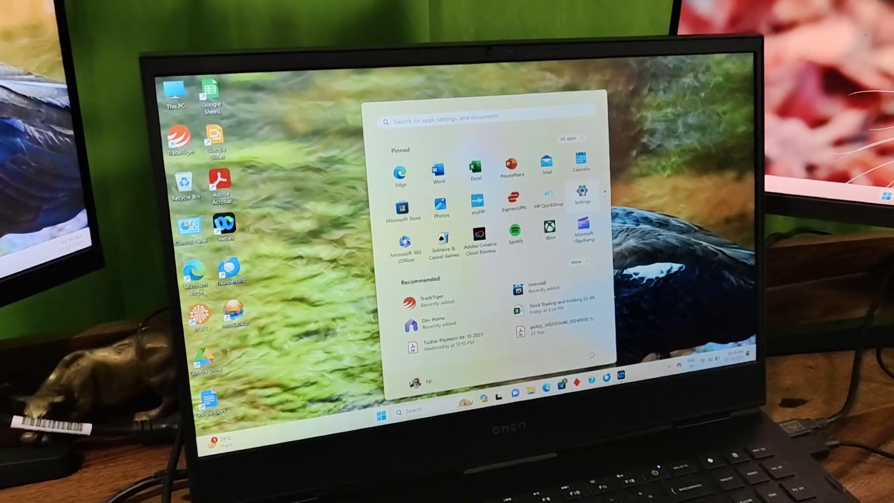
Reach System > Display in Settings, showing monitors 1, 2 and 3 arranged side by side.
click(581, 194)
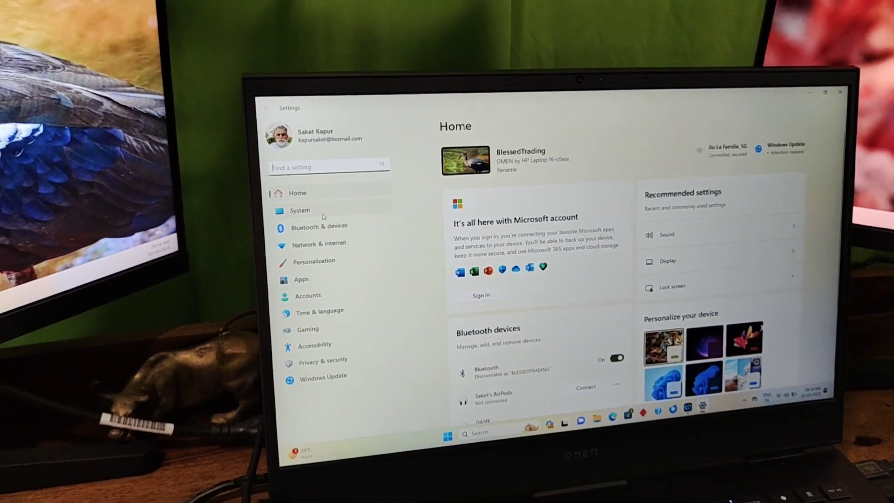
click(299, 210)
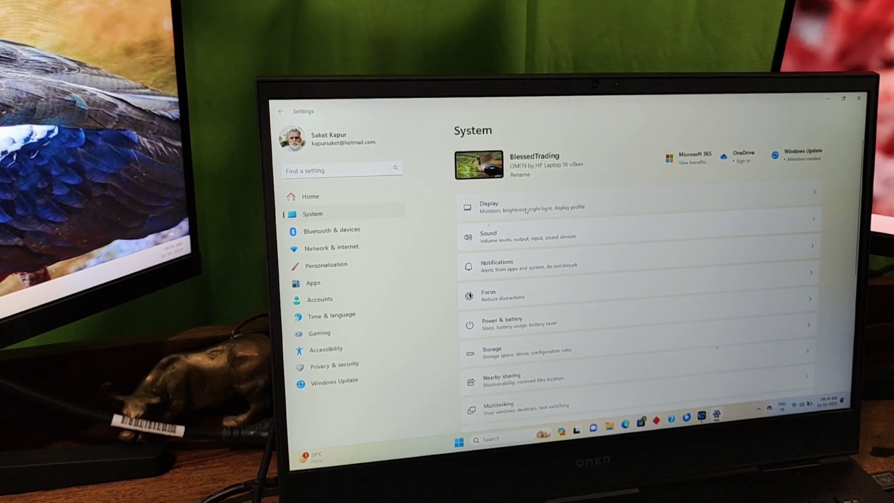
click(488, 207)
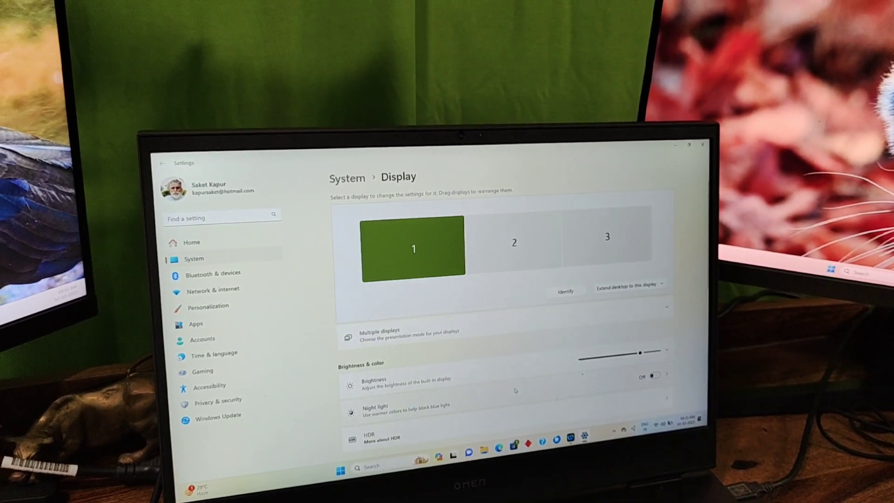
Select monitor 2 in the arrangement and confirm 'Extend desktop to this display'.
click(513, 242)
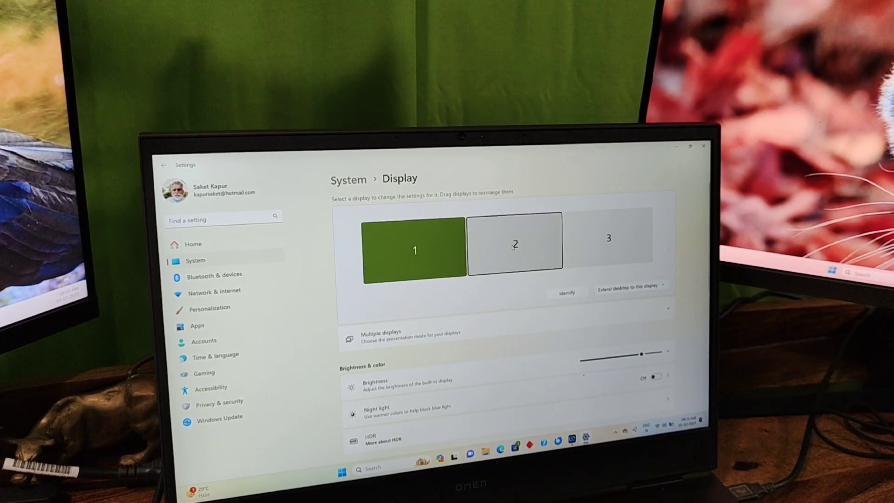
click(514, 240)
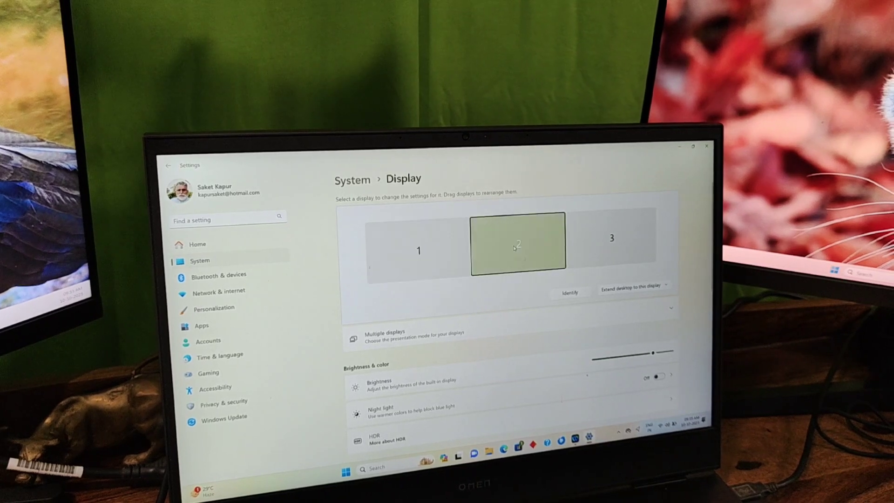
click(518, 241)
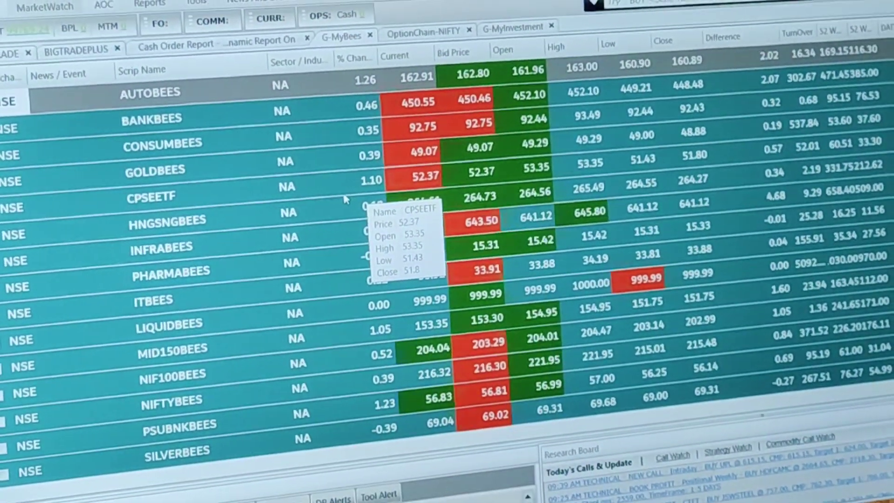
mouse_move(425, 131)
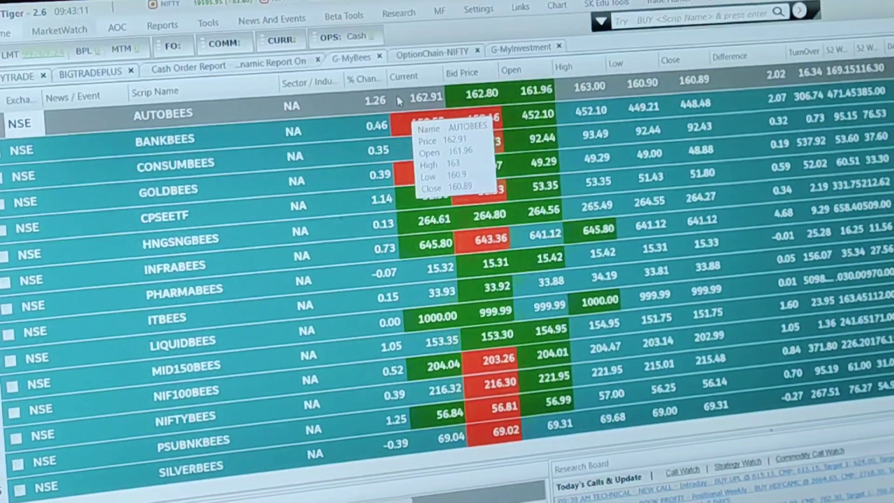
mouse_move(393, 177)
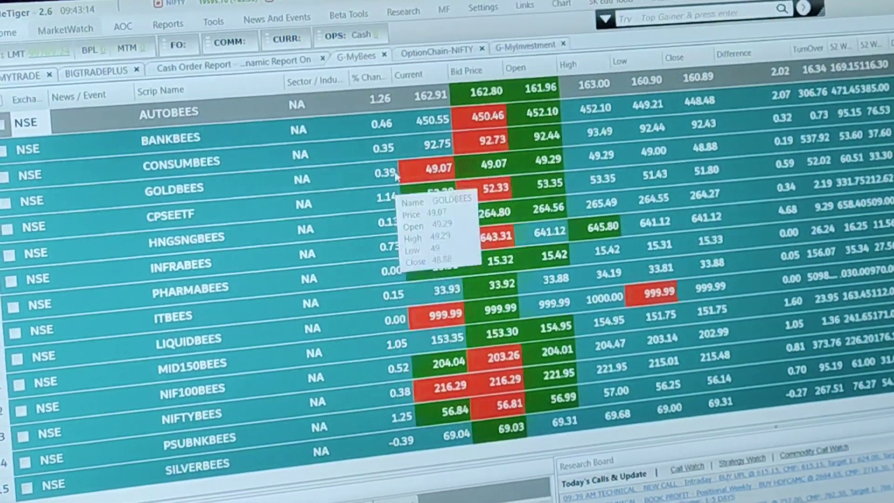